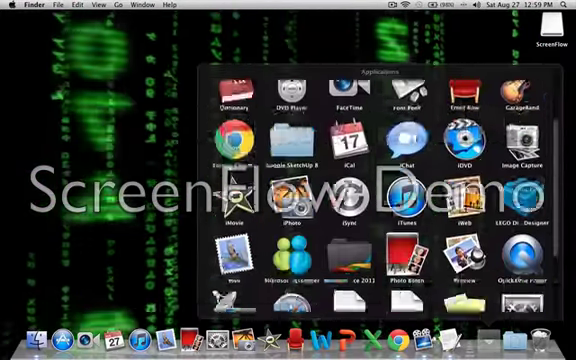
Scroll to reveal the Wallsaver preferences showing GLMatrix as the current saver
{"action": "scroll", "scroll_direction": "down", "scroll_amount": 3}
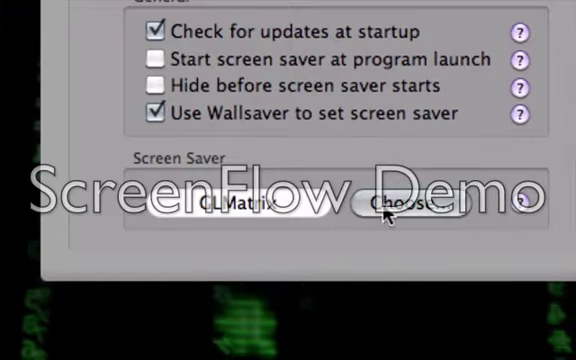
Pick Spectrum from the screen saver list in place of GLMatrix
{"action": "left_click", "coordinate": [400, 204]}
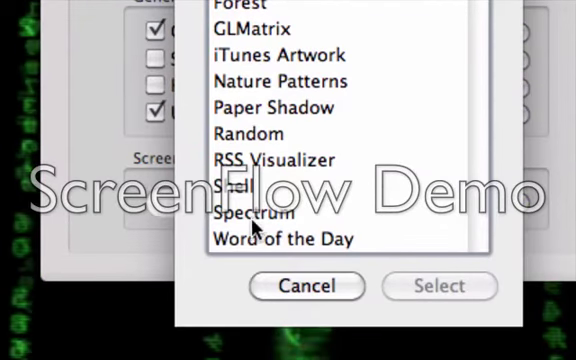
{"action": "left_click", "coordinate": [258, 214]}
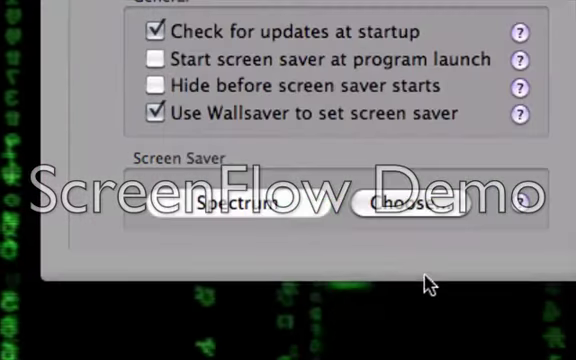
{"action": "mouse_move", "coordinate": [252, 130]}
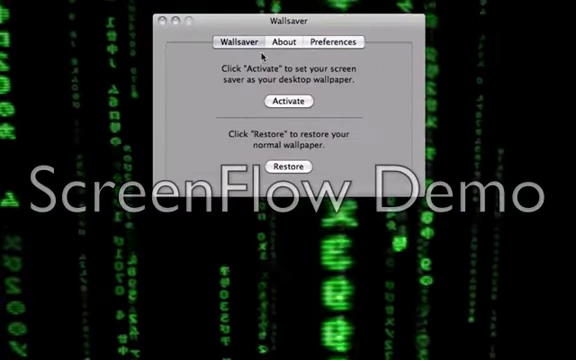
Activate Wallsaver so the Spectrum screen saver plays as the animated desktop background
{"action": "left_click", "coordinate": [288, 100]}
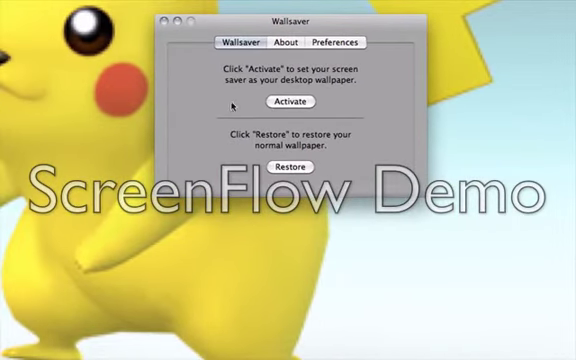
{"action": "left_click", "coordinate": [288, 102]}
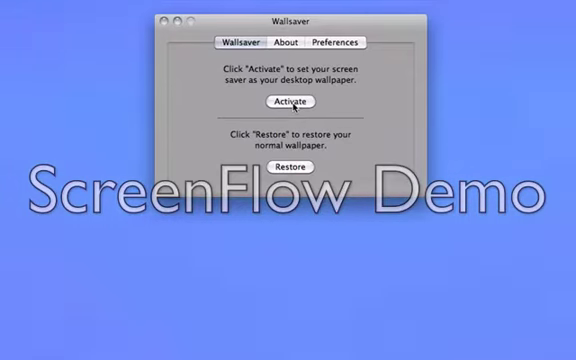
{"action": "left_click", "coordinate": [288, 102]}
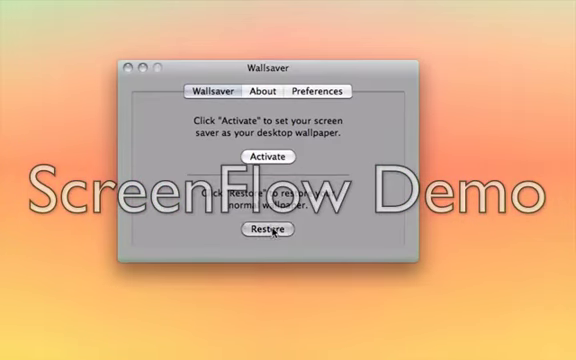
{"action": "left_click", "coordinate": [312, 92]}
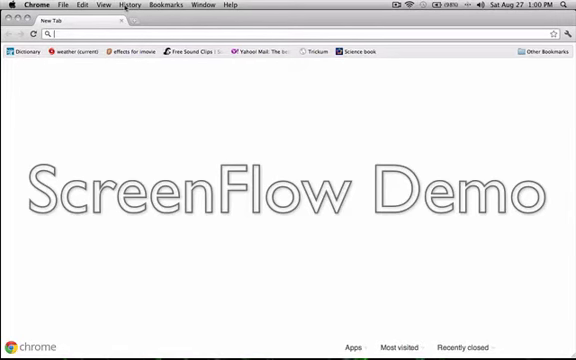
Enter the search text "matrix code screensaver" in Chrome's address bar
{"action": "type", "text": "matrix screensaver"}
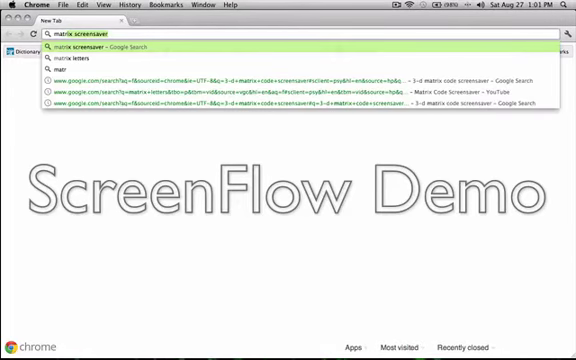
{"action": "type", "text": "matrix code"}
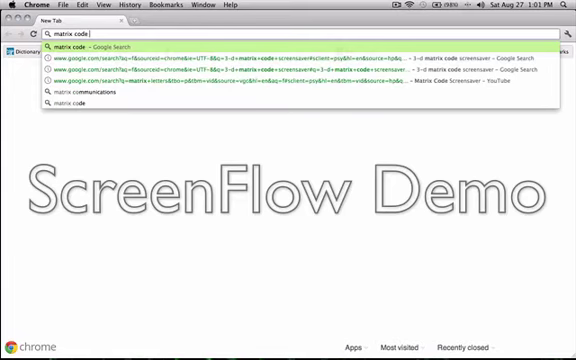
{"action": "type", "text": "screensaver"}
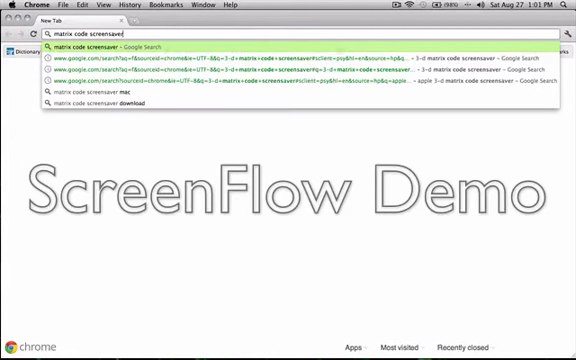